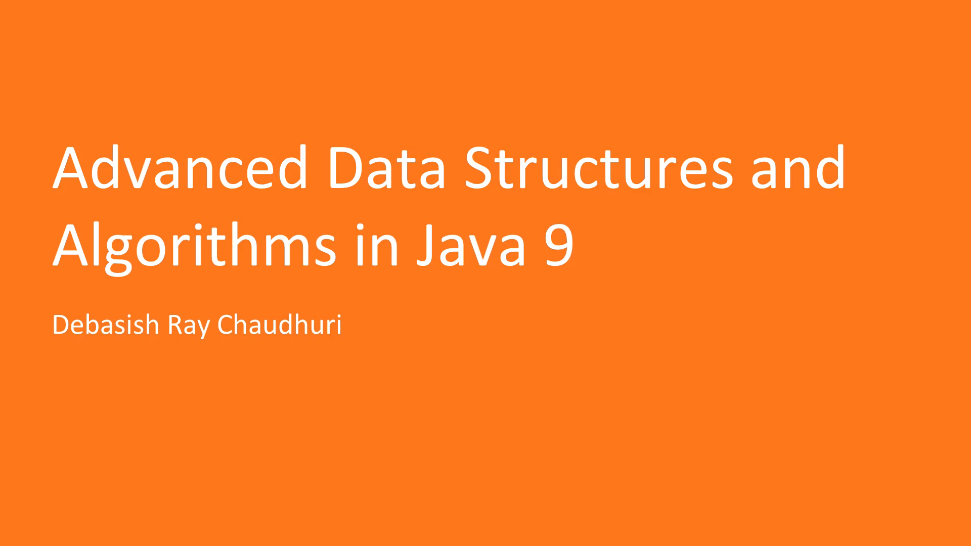
# Advance the Java 9 data structures title slide to The Course Overview slide.
pyautogui.press('Right')
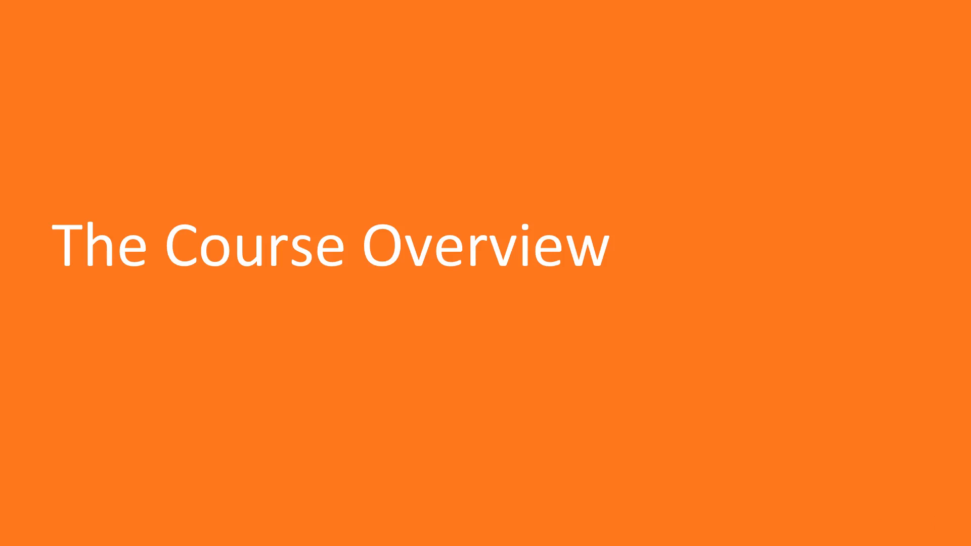
# Advance past The Course Overview slide to show BinaryTree.java with its traversal demos.
pyautogui.press('Right')
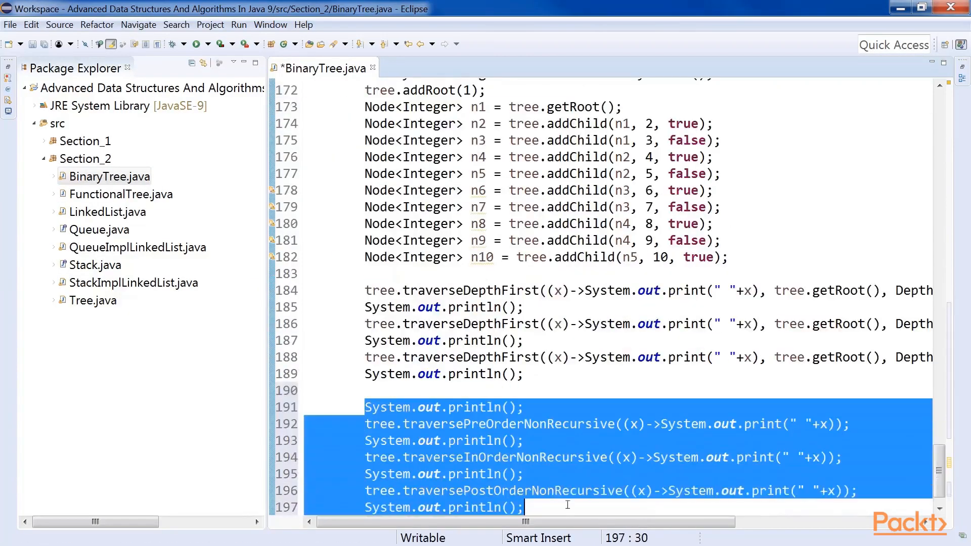
# Review the BinaryTree and ArrayHeap demos, then open AdjacencyListGraphWithDenseVertex.java.
pyautogui.click(195, 44)
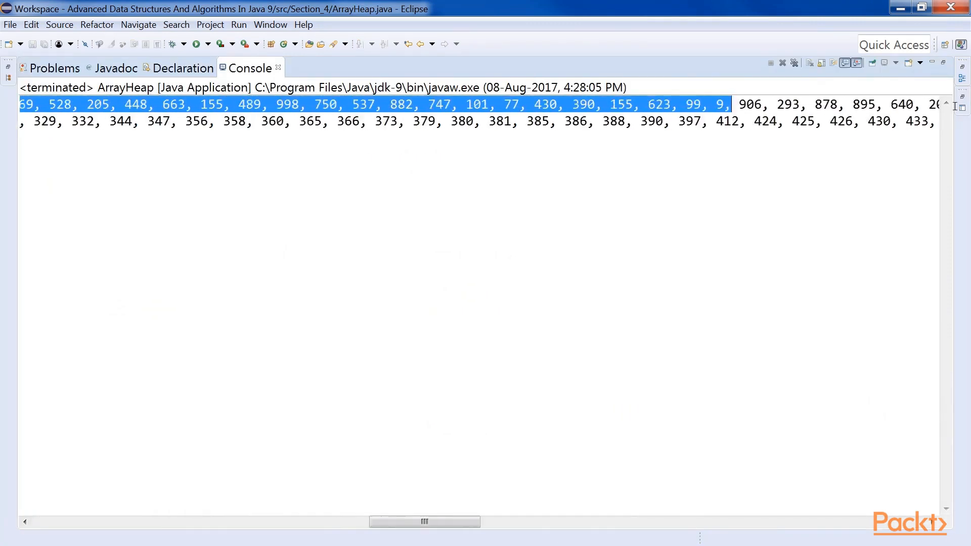
pyautogui.hscroll(3)
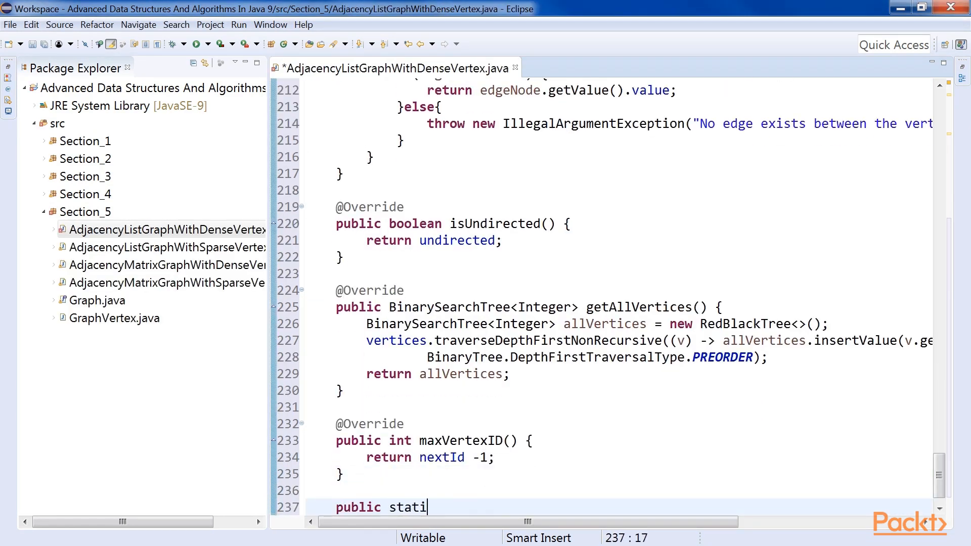
# Write a main method building a ten-vertex weighted graph with removals, then run it.
pyautogui.write('c void main(String[] args) {')
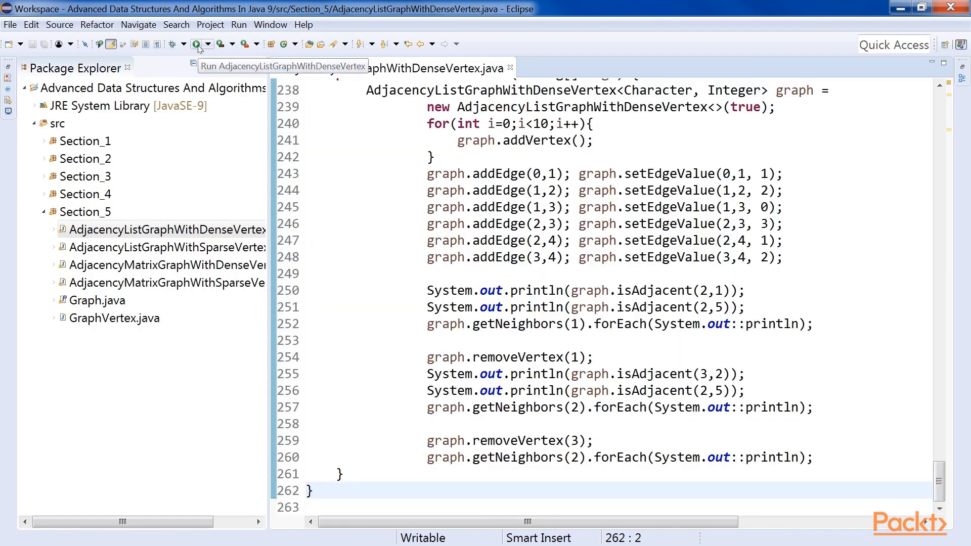
pyautogui.click(195, 44)
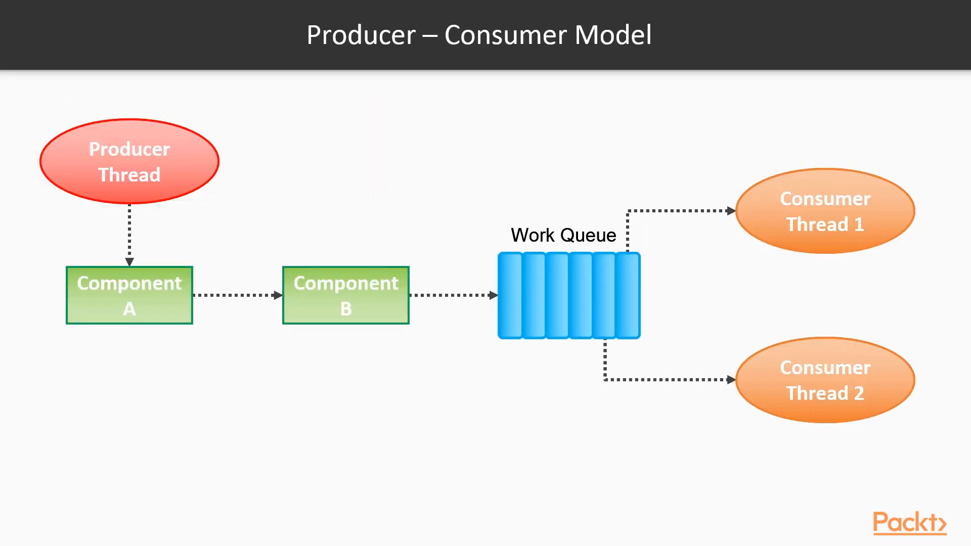
pyautogui.moveTo(734, 214)
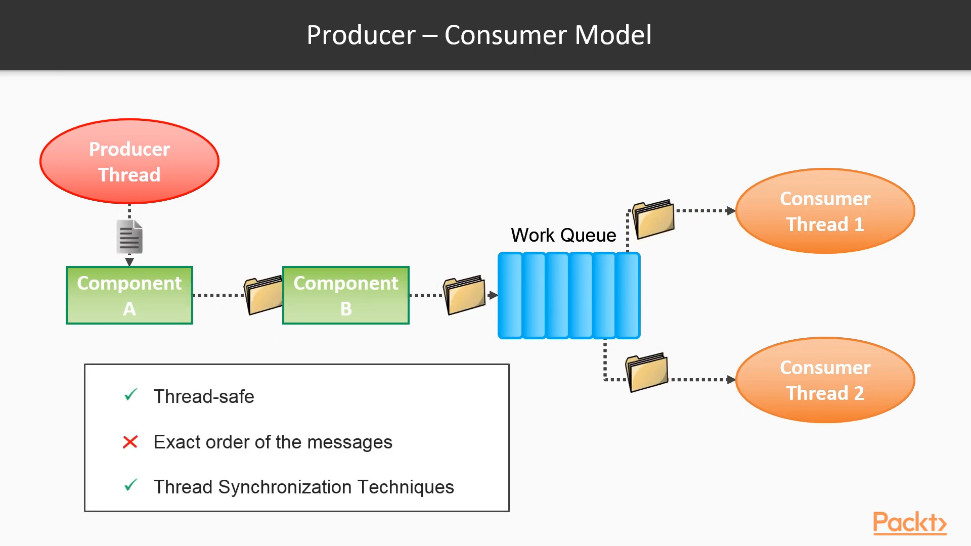
# Advance from the completed Producer–Consumer Model slide to the End Goal slide.
pyautogui.press('Right')
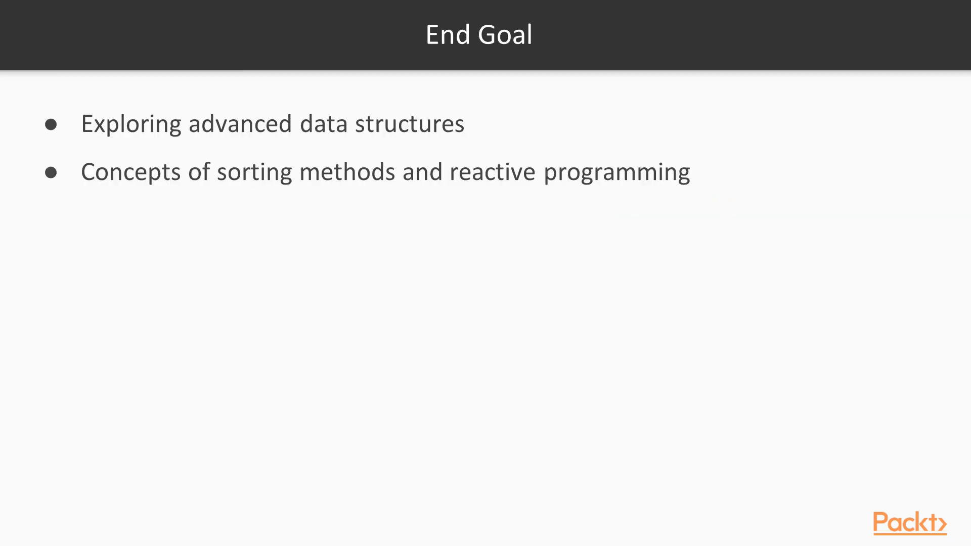